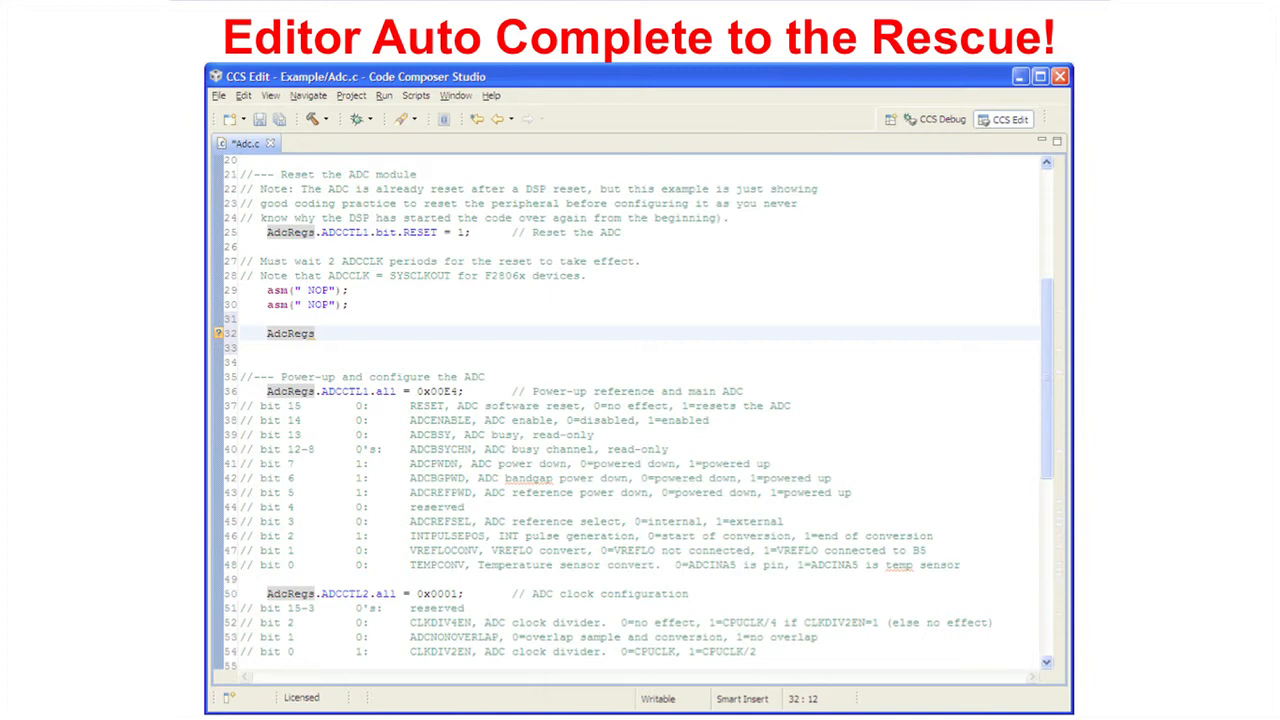
pyautogui.write('.ADCCTL1')
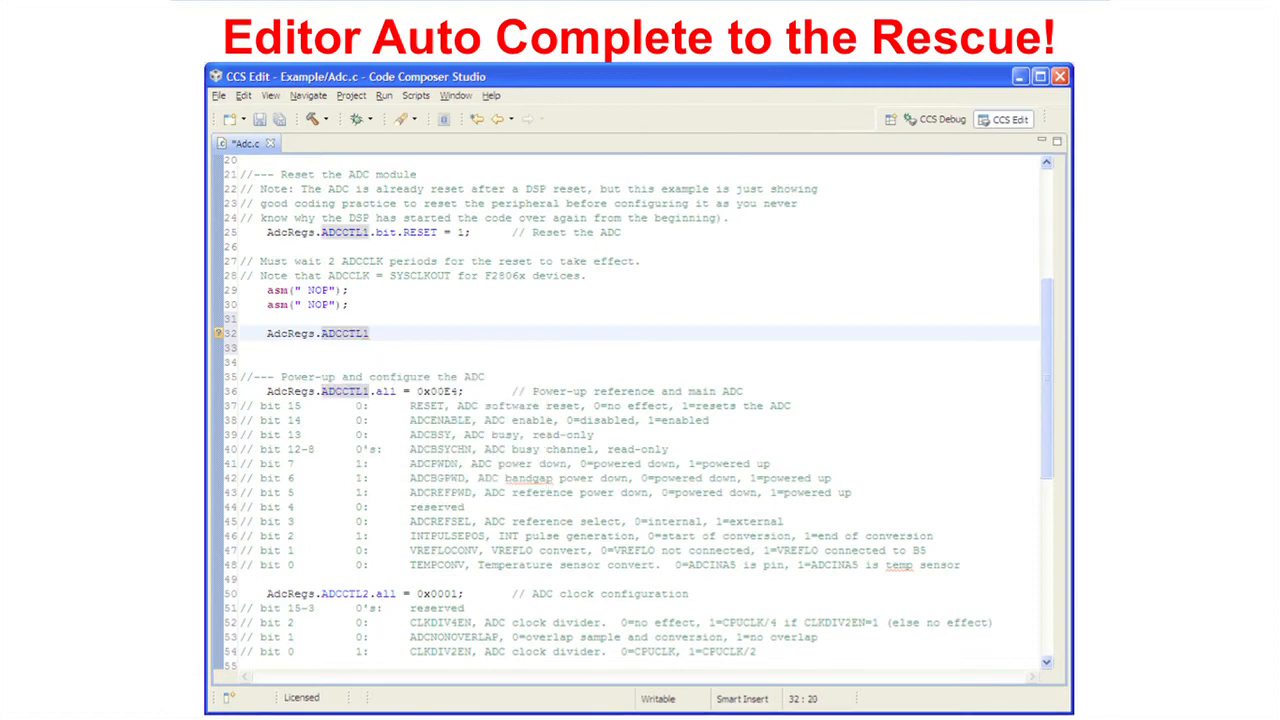
pyautogui.write('.bit')
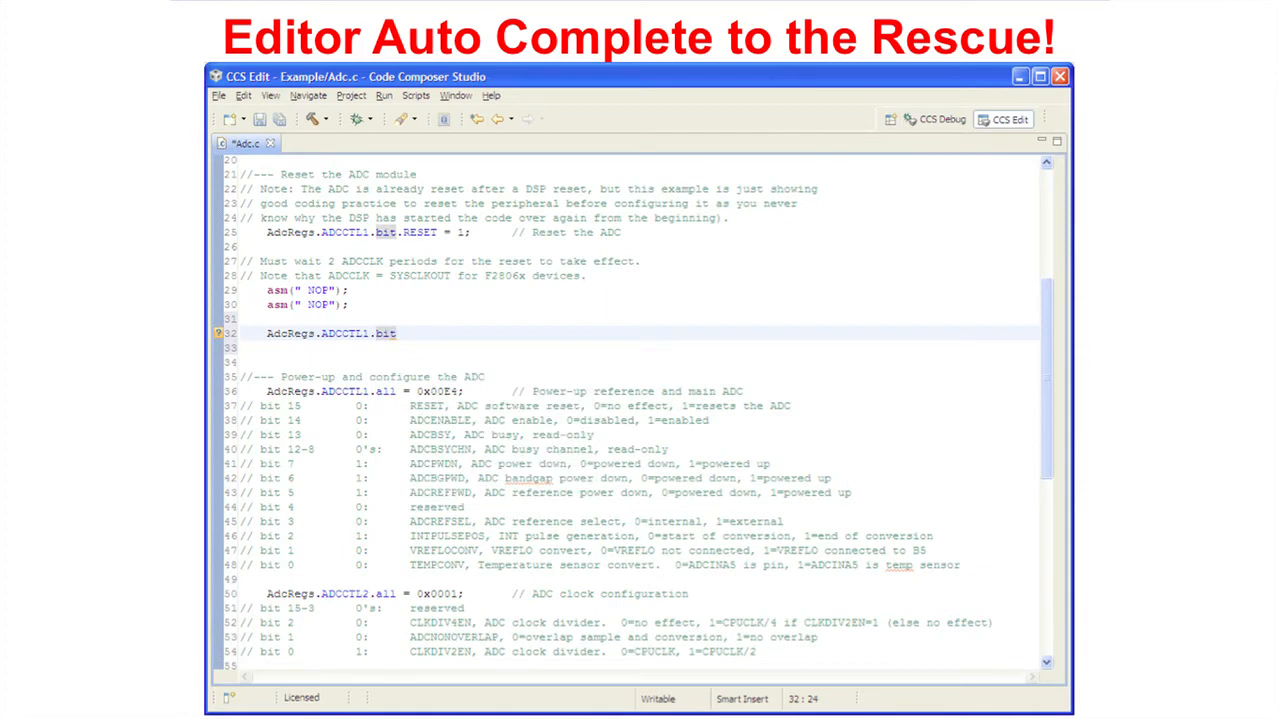
pyautogui.write('.')
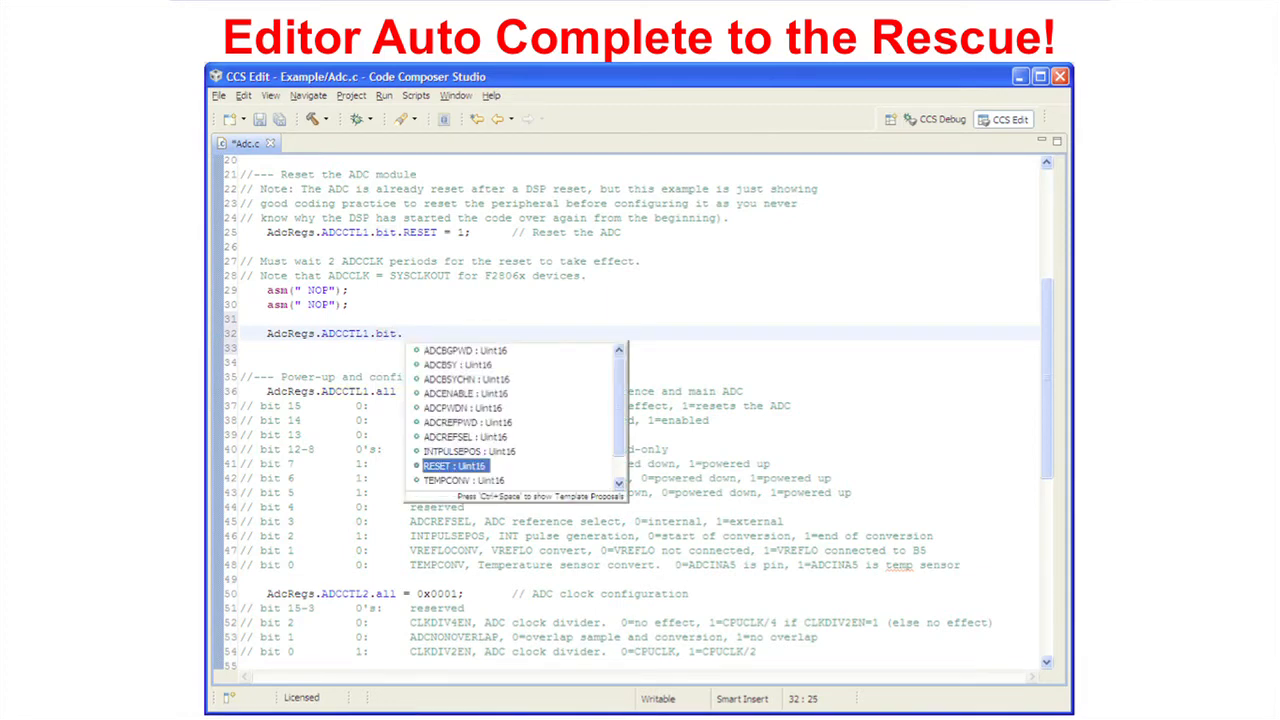